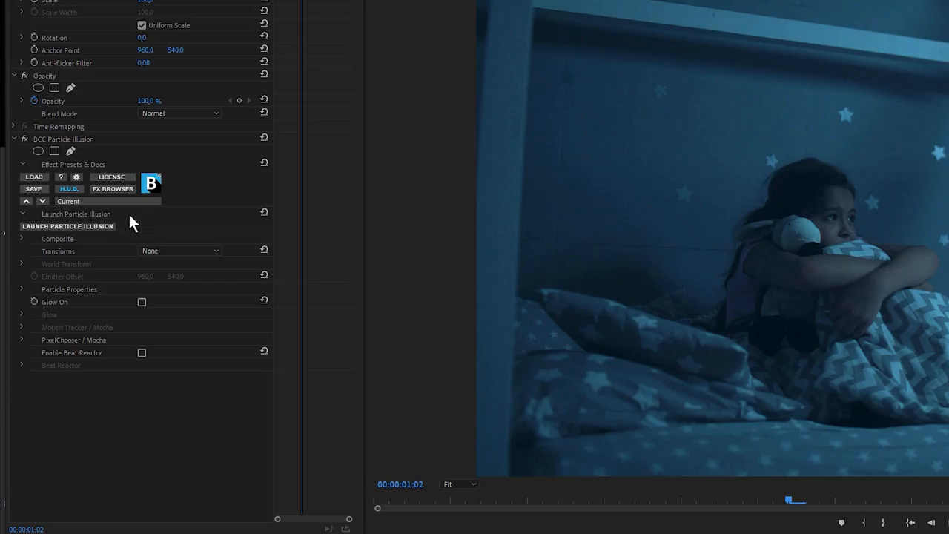
Launch the Particle Illusion editor from BCC Particle Illusion on the bedroom clip.
left_click(67, 226)
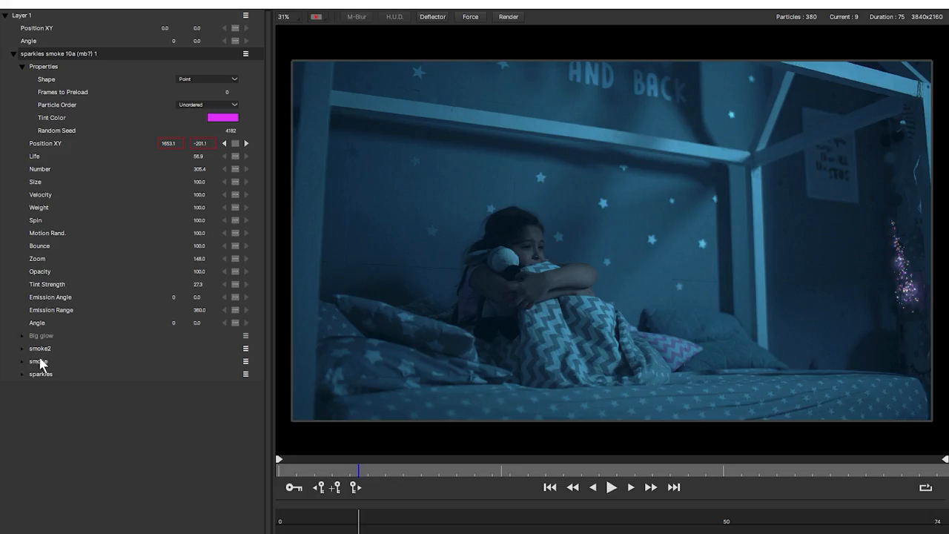
Give the Lava flow emitter the 'dot' shape from the Misc.il3 library.
left_click(611, 487)
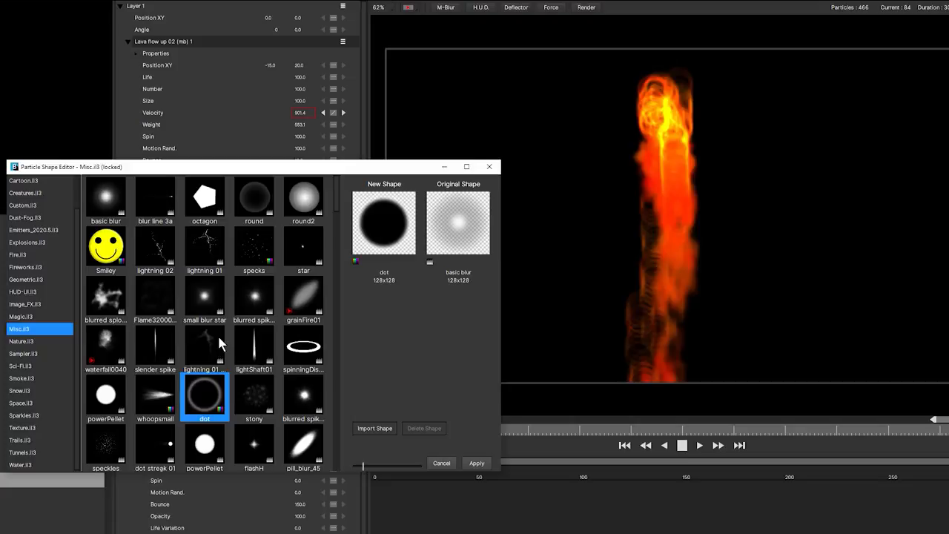
Keyframe the Arcade Missile Trail emitter's Position XY along a path across the frame.
left_click(303, 299)
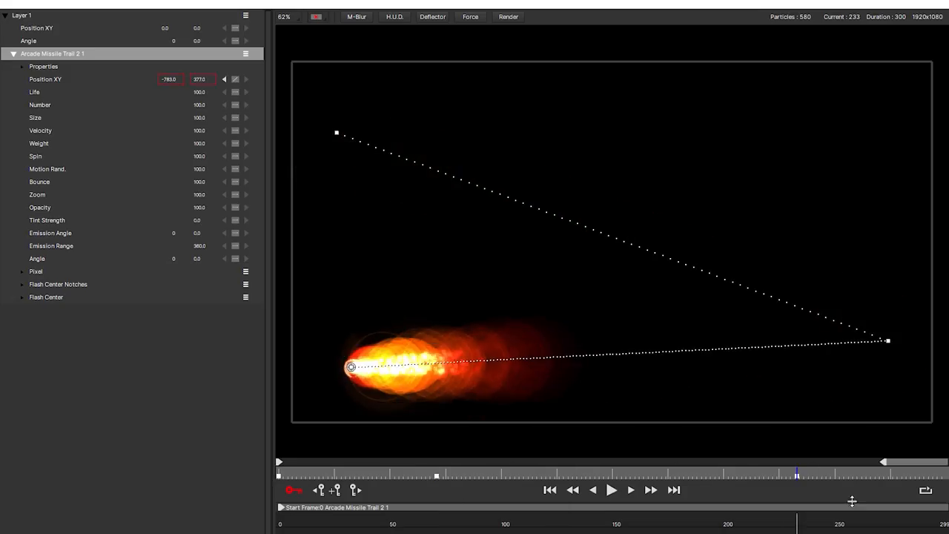
Place an Area force beside the steamy smoke column to push the smoke sideways.
left_click(611, 489)
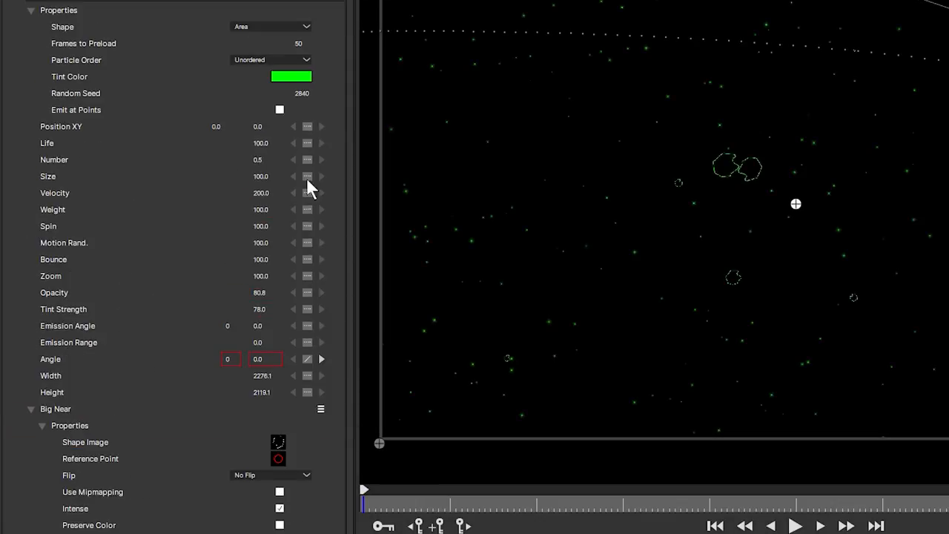
mouse_move(324, 369)
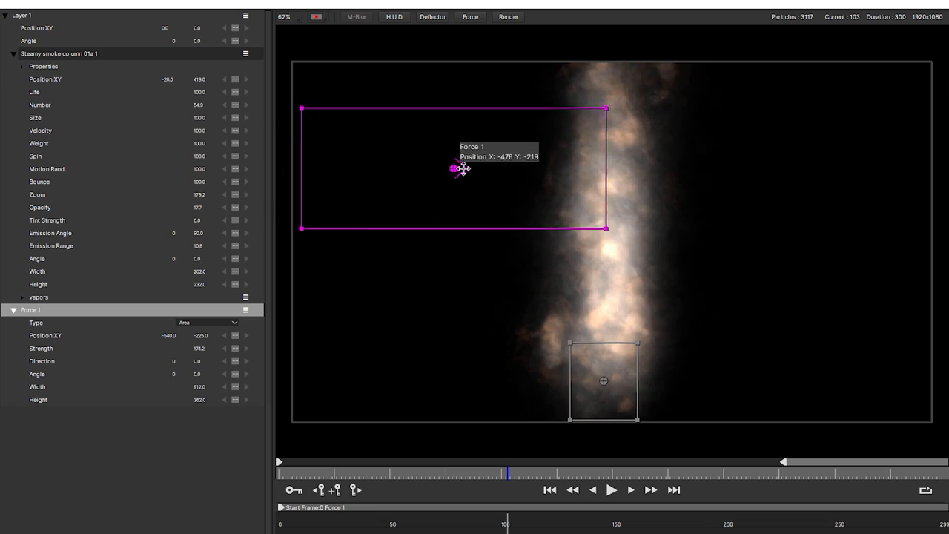
Add a 6 by 6 Grid force and move it over the pixie dust.
left_click(611, 489)
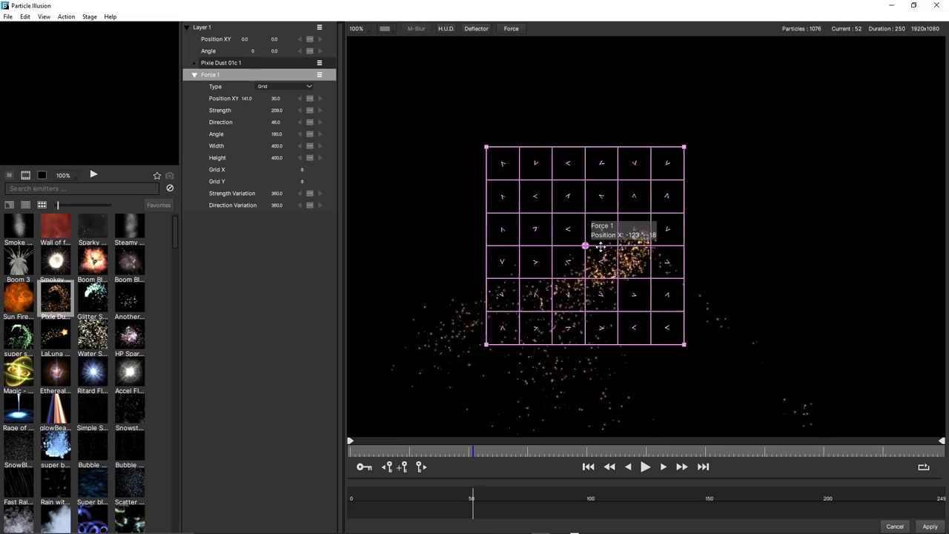
left_click_drag(584, 246, 702, 246)
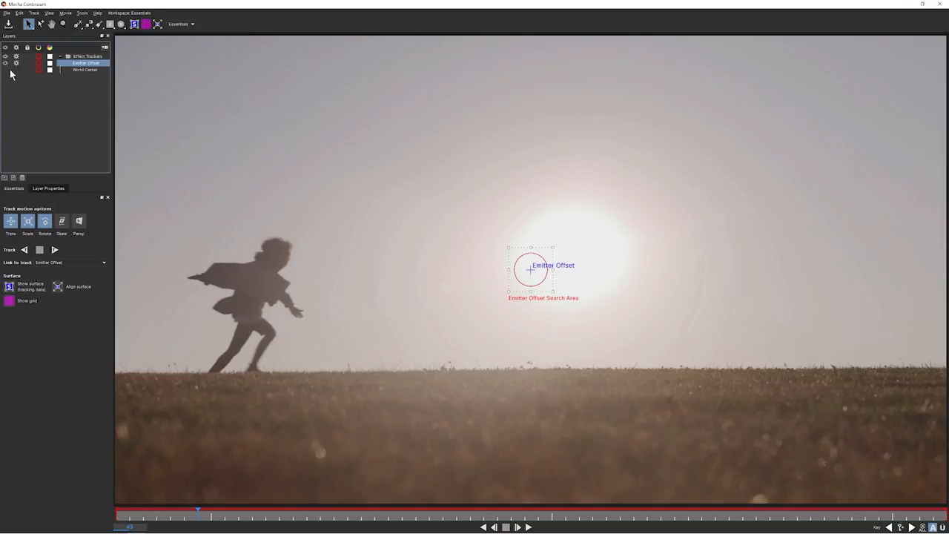
Position the Emitter Offset search area on the sun and track it.
left_click_drag(530, 269, 237, 269)
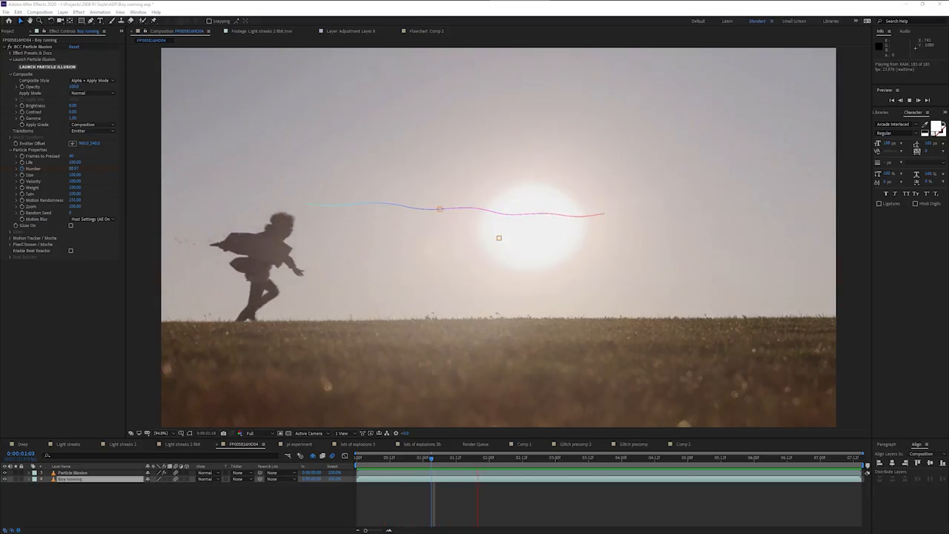
left_click(47, 67)
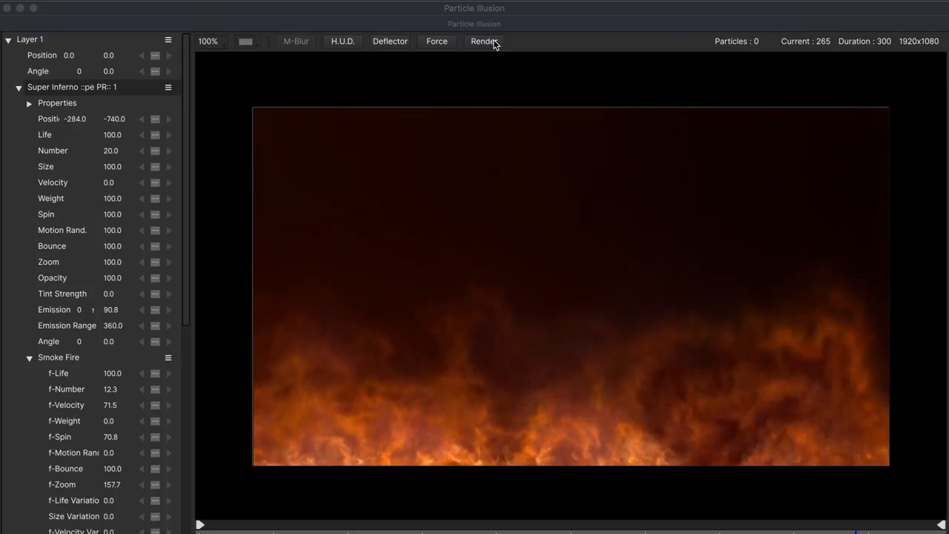
Render the Super Inferno scene, then scroll borisfx.com's Particle Illusion page to Features.
left_click(483, 41)
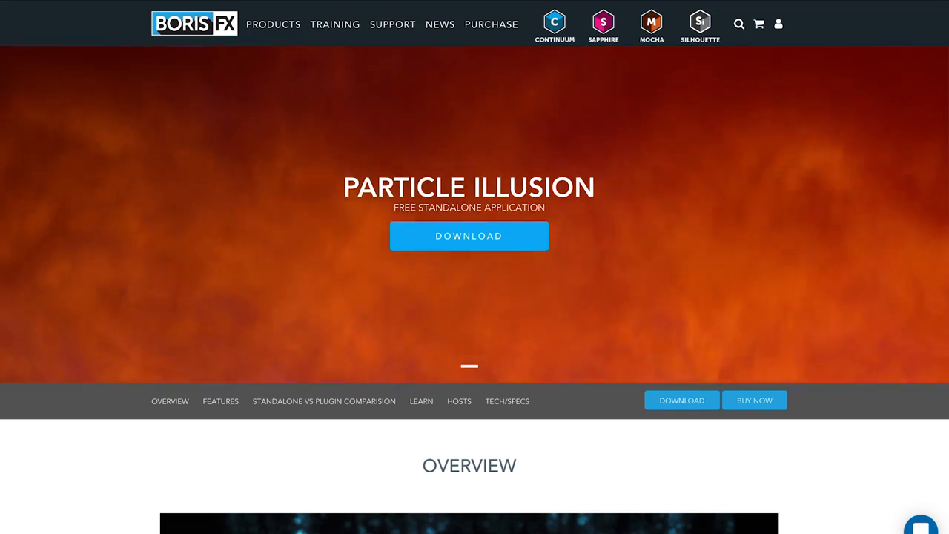
scroll("down", 3)
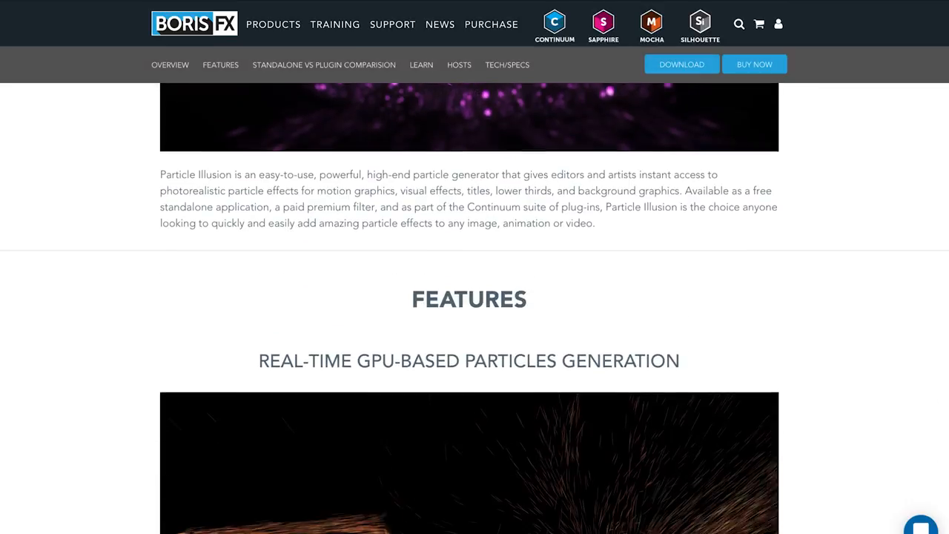
scroll("down", 3)
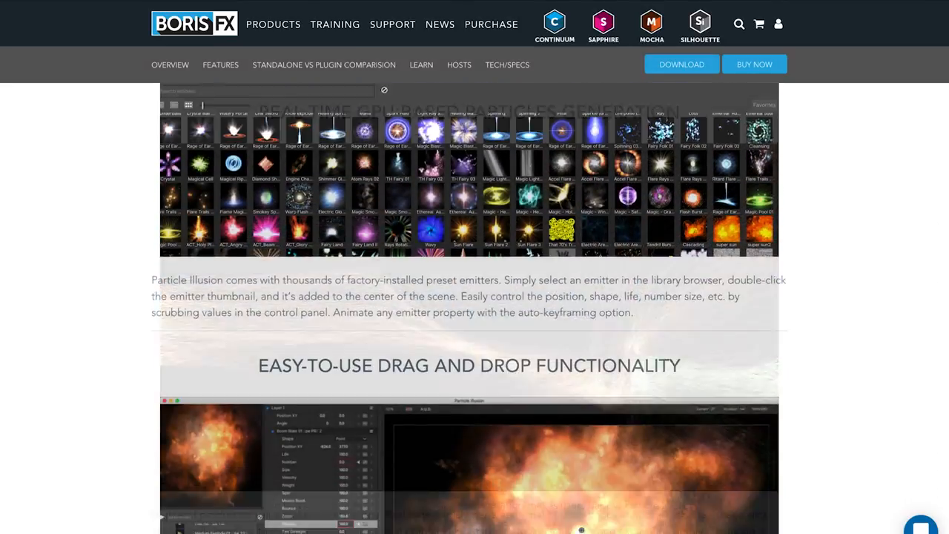